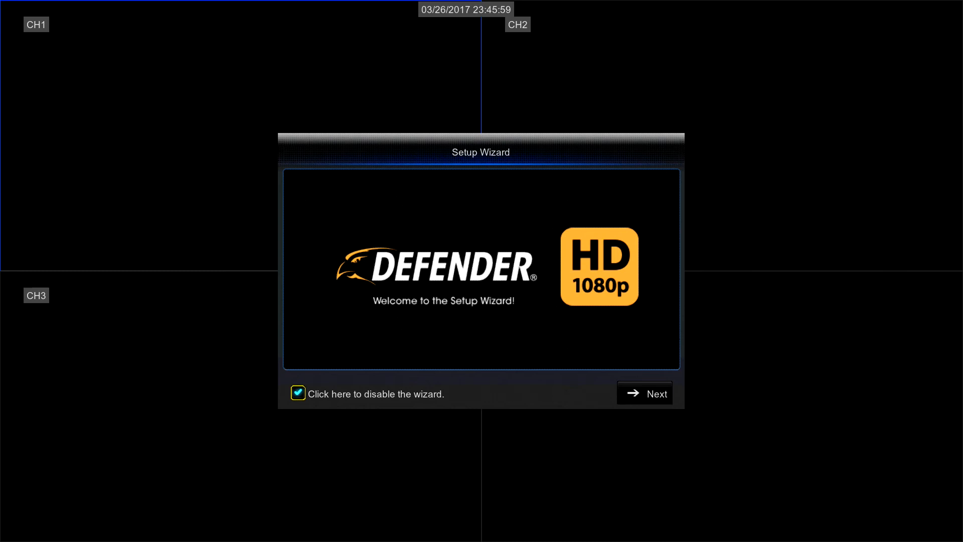
pyautogui.click(644, 394)
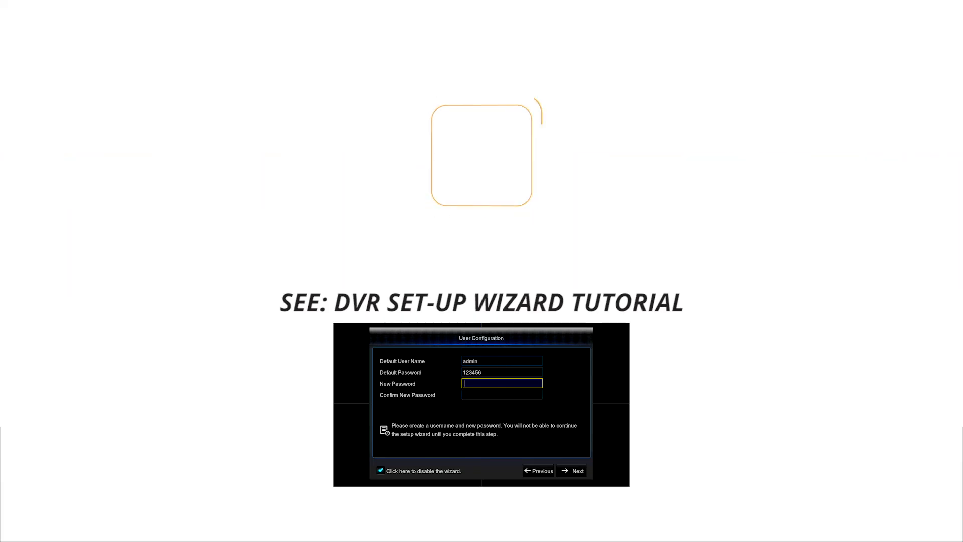